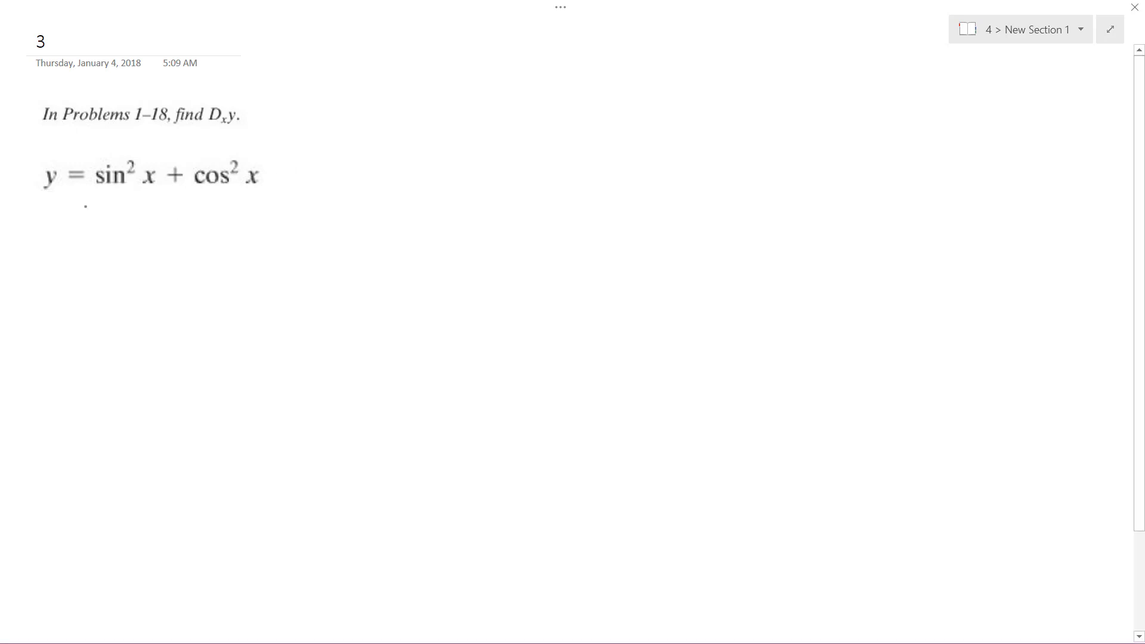
# Handwrite y′ = (sin x)² + (cos x)² under the printed equation and begin the derivative line below it.
pyautogui.moveTo(59, 234); pyautogui.dragTo(50, 266)
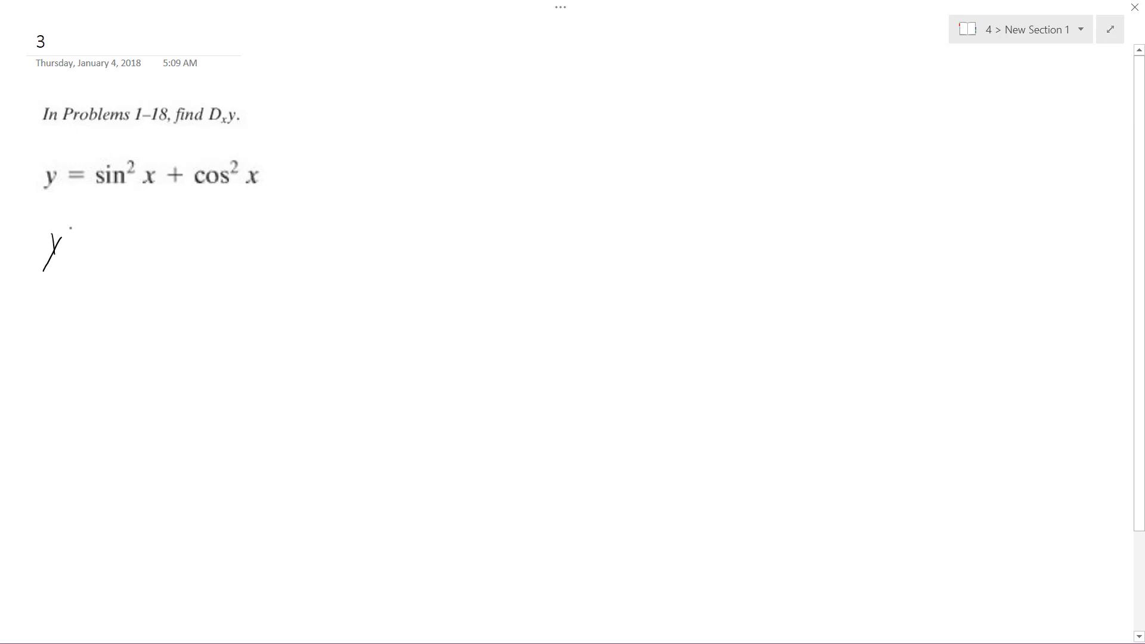
pyautogui.moveTo(70, 234); pyautogui.dragTo(109, 251)
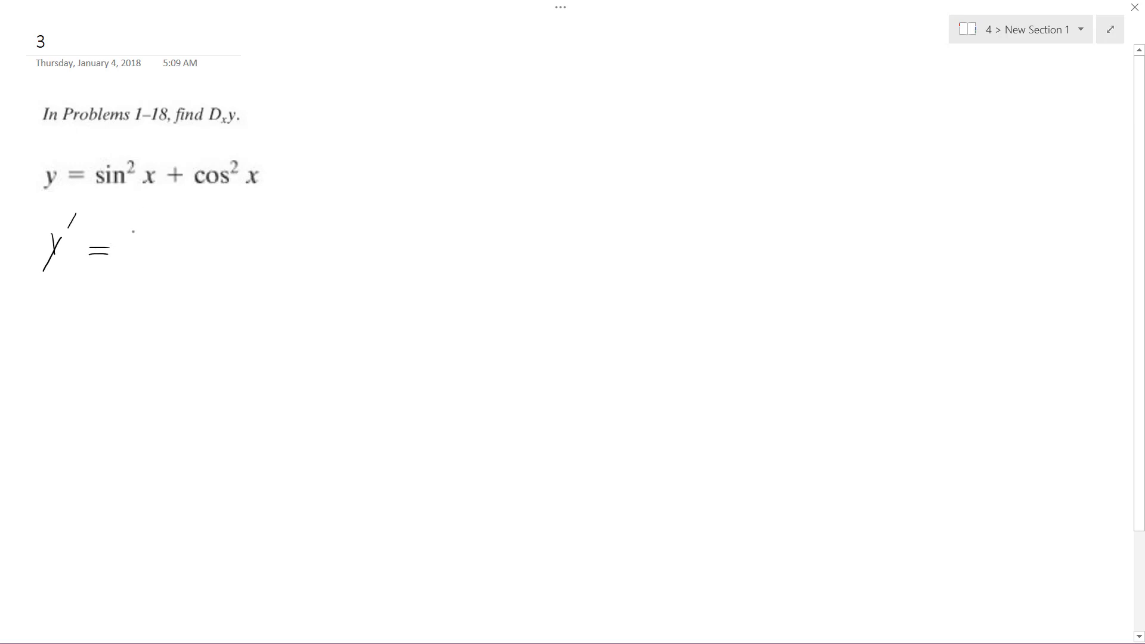
pyautogui.moveTo(93, 182); pyautogui.dragTo(145, 182)
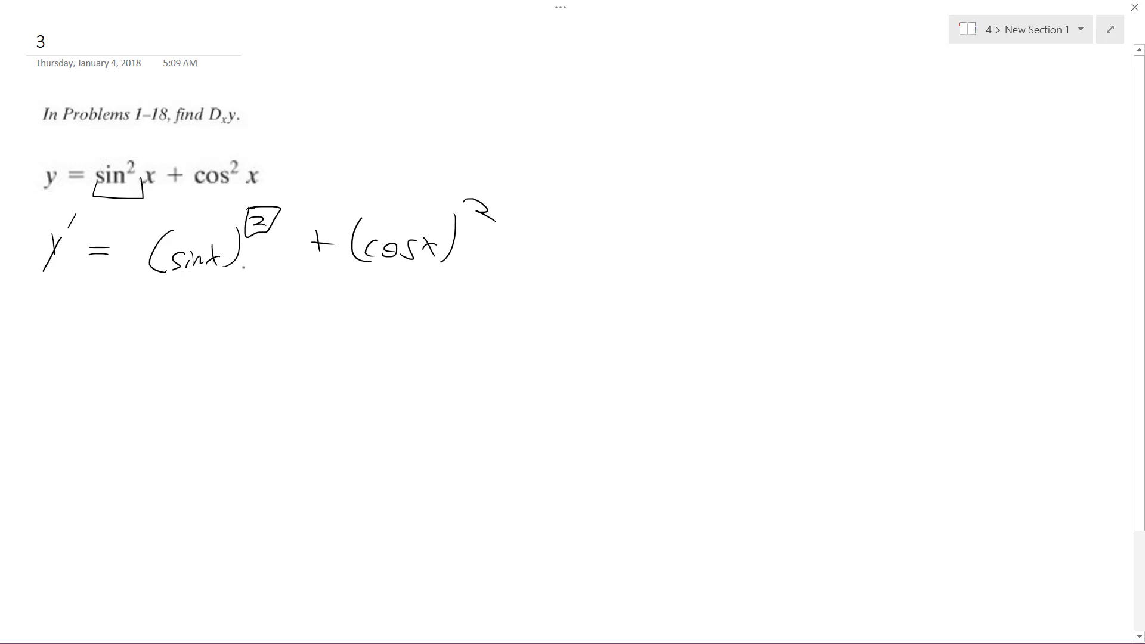
pyautogui.moveTo(95, 357); pyautogui.dragTo(146, 387)
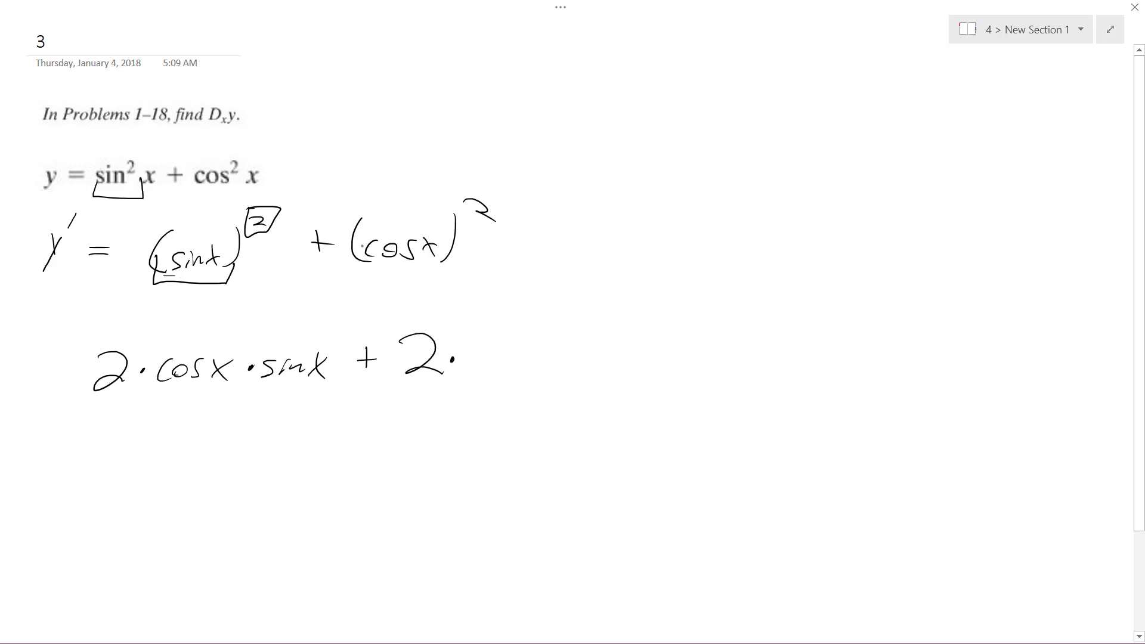
# Write −sin x·cos x after the second 2 and begin the simplified line beneath the derivative.
pyautogui.moveTo(461, 354); pyautogui.dragTo(485, 353)
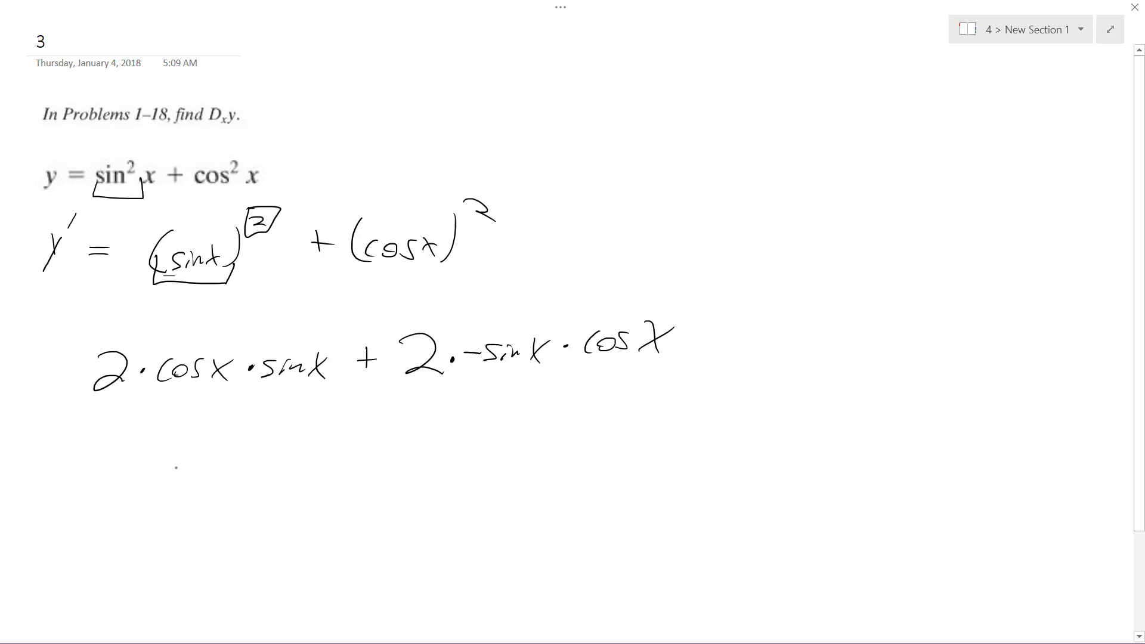
pyautogui.moveTo(117, 454); pyautogui.dragTo(241, 454)
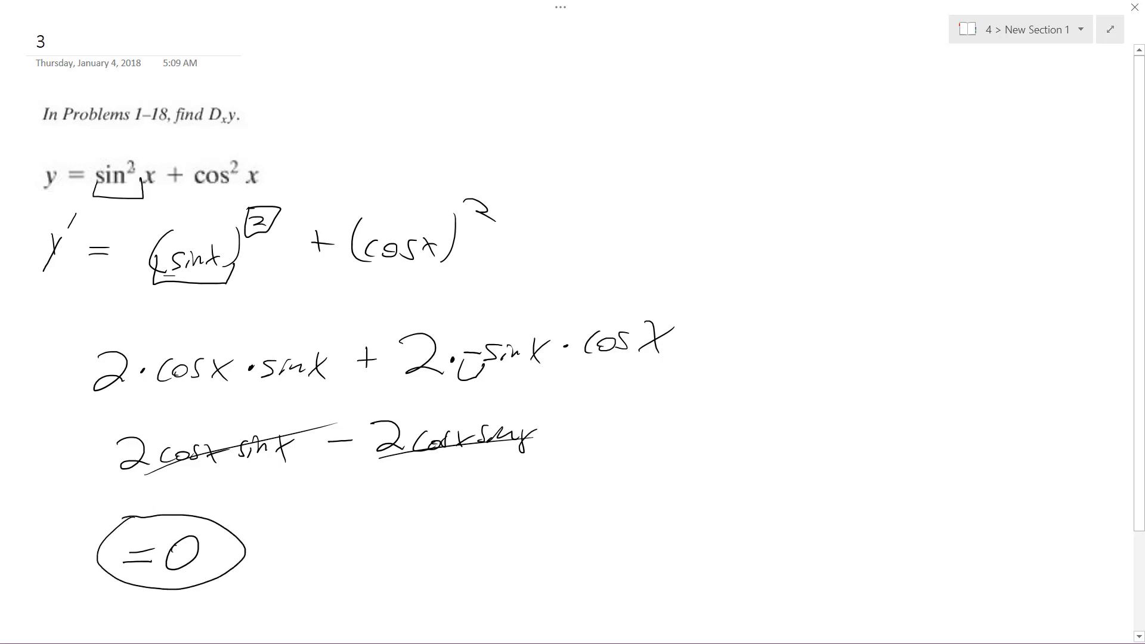
# Box the original sin²x + cos²x expression to highlight the identity behind the zero result.
pyautogui.moveTo(87, 145); pyautogui.dragTo(266, 189)
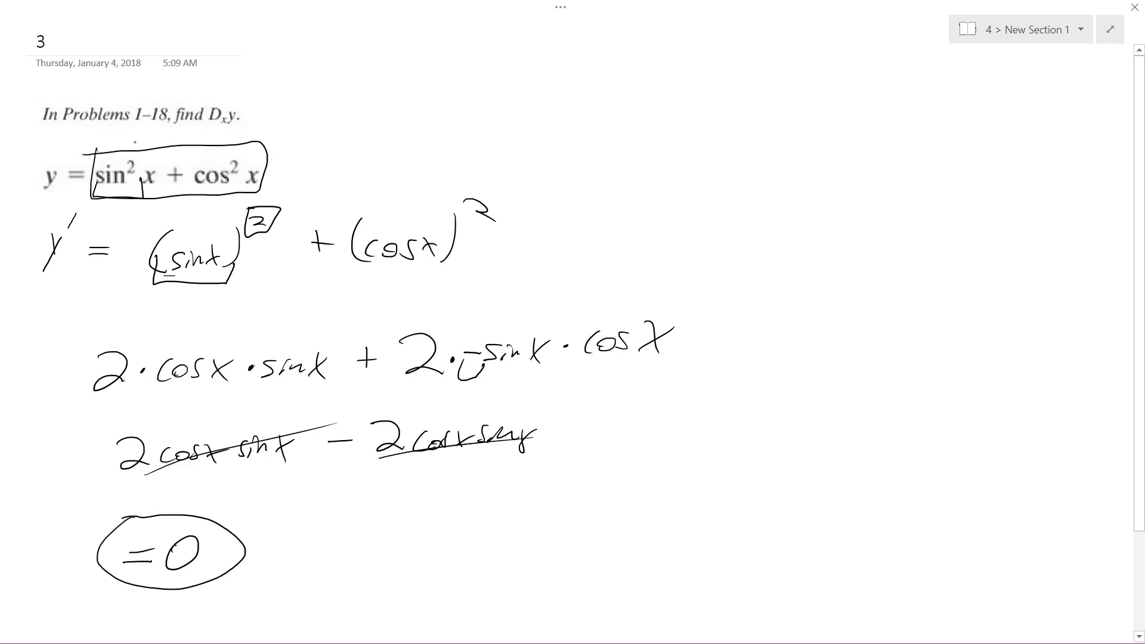